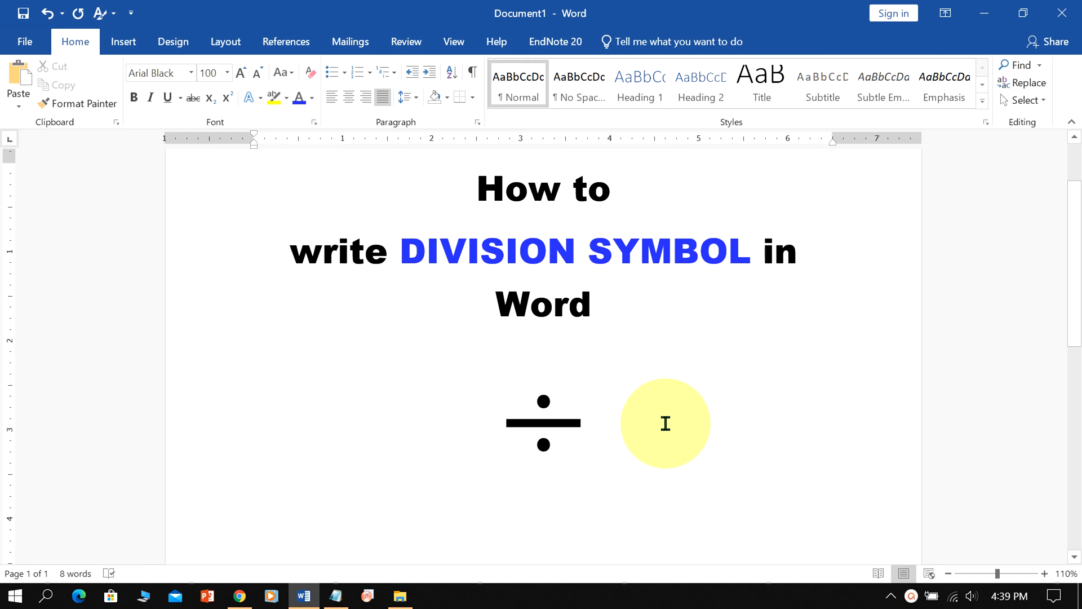
# Step: Delete the existing ÷ symbol and leave the insertion point on the empty line below the title
pyautogui.press('backspace')
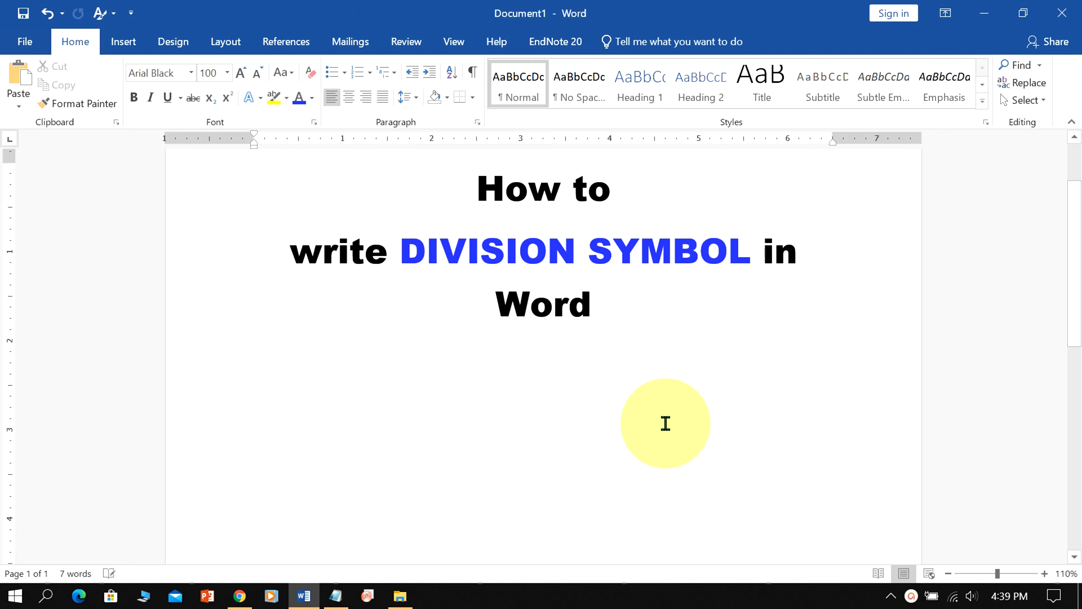
pyautogui.click(348, 97)
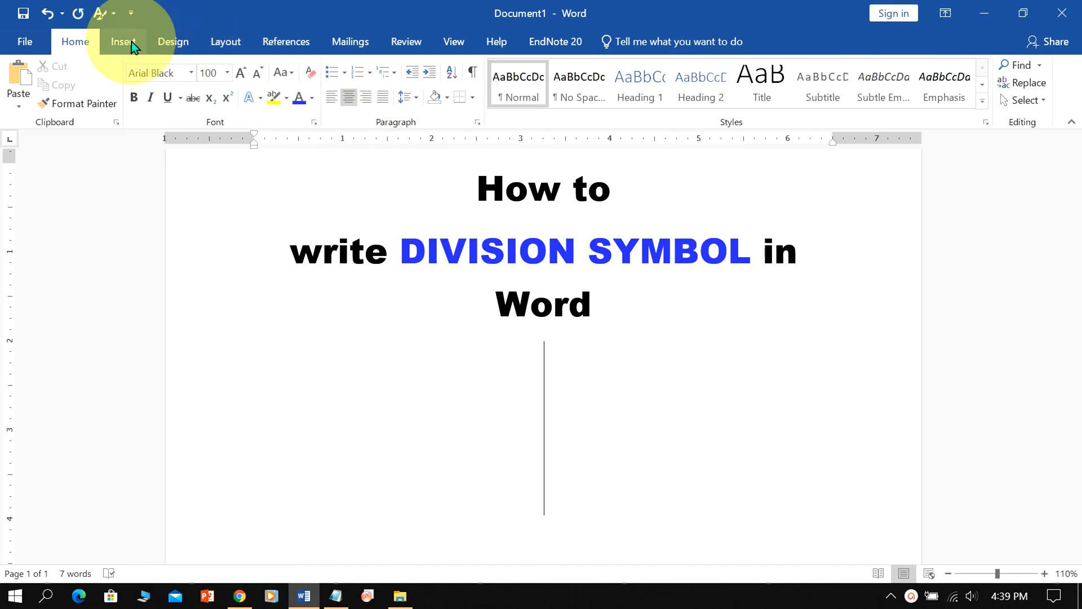
# Step: Insert a new equation below the title and type '\div' into its placeholder
pyautogui.click(122, 41)
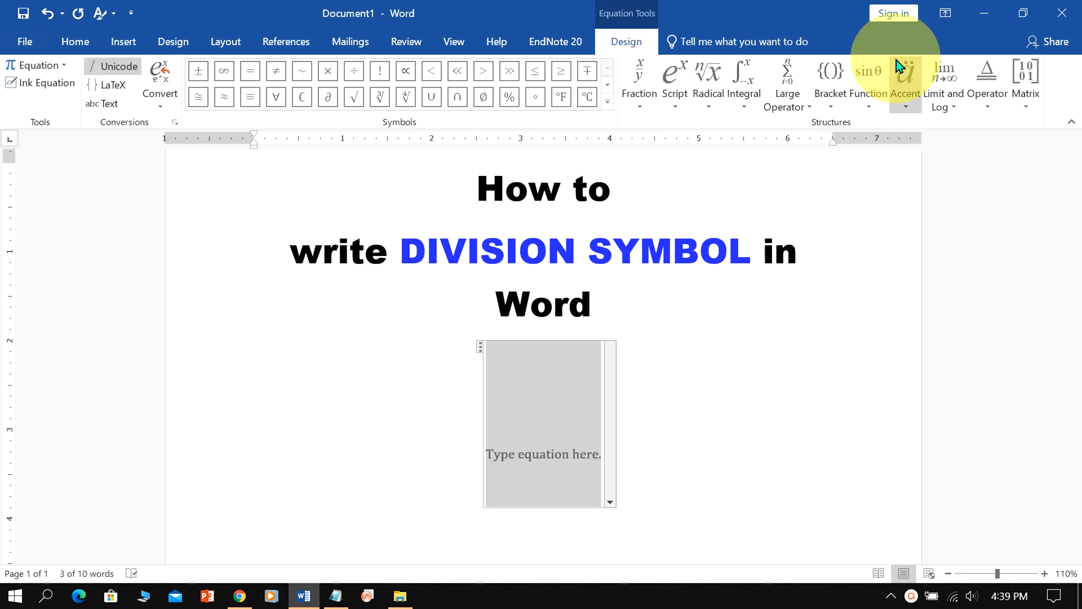
pyautogui.write('\\')
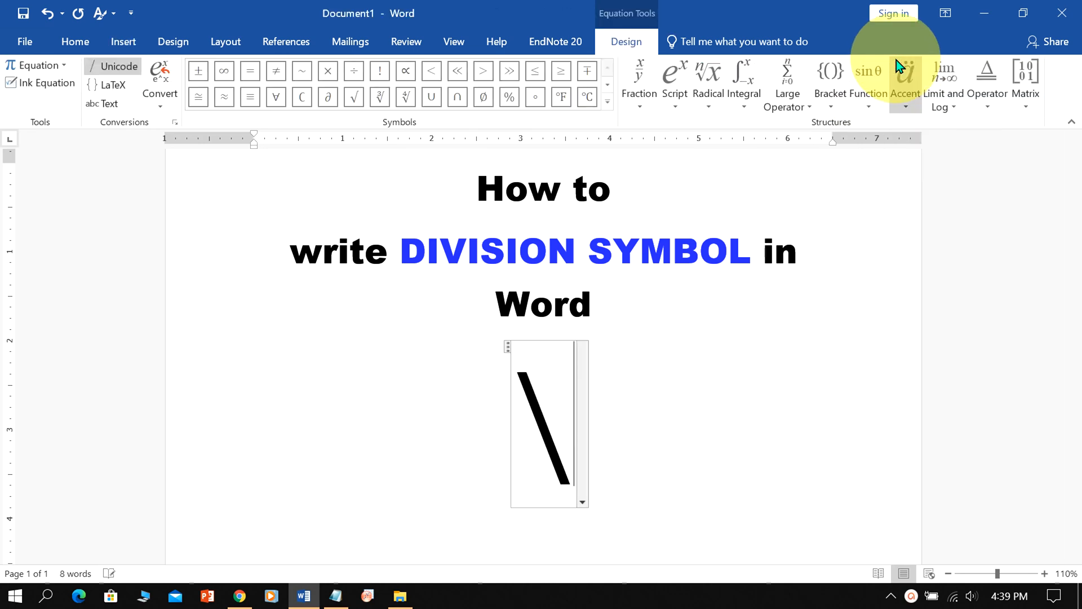
pyautogui.write('div')
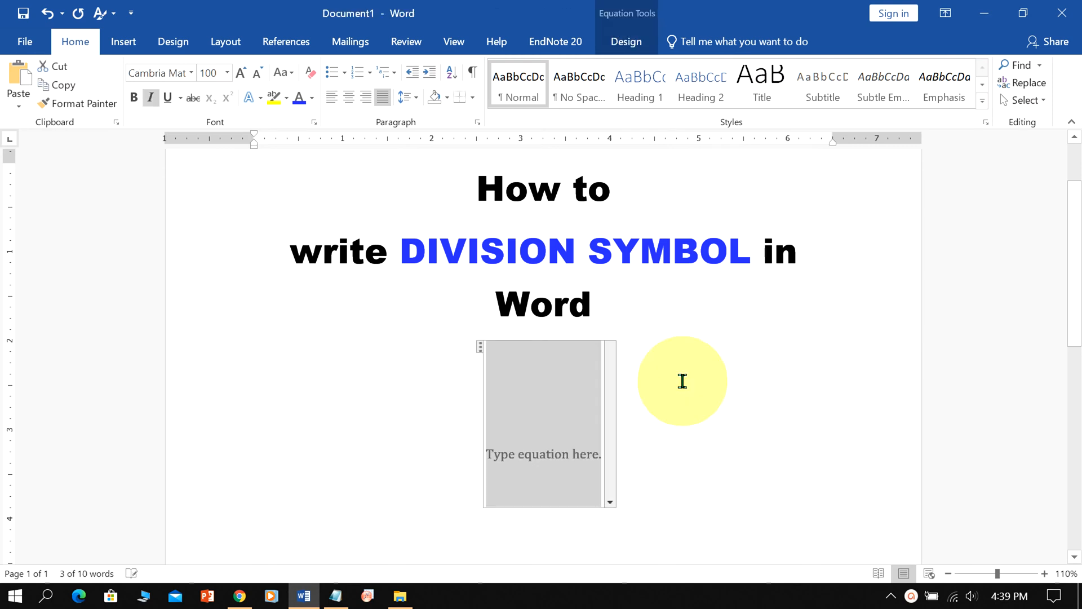
# Step: Pick the ÷ sign from the Equation Tools symbols, then discard the equation attempt
pyautogui.click(123, 42)
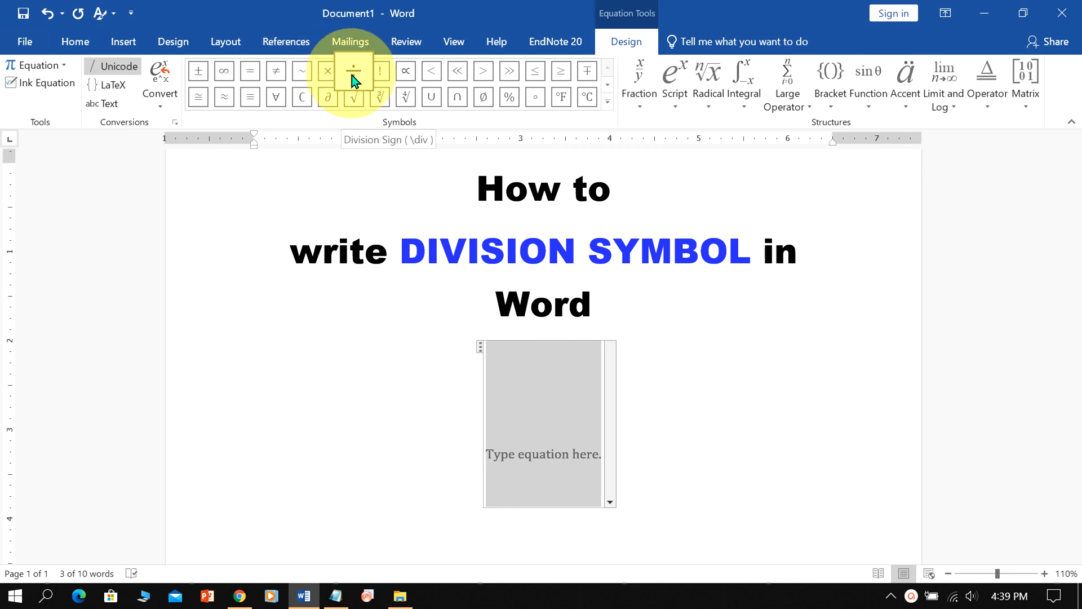
pyautogui.click(352, 70)
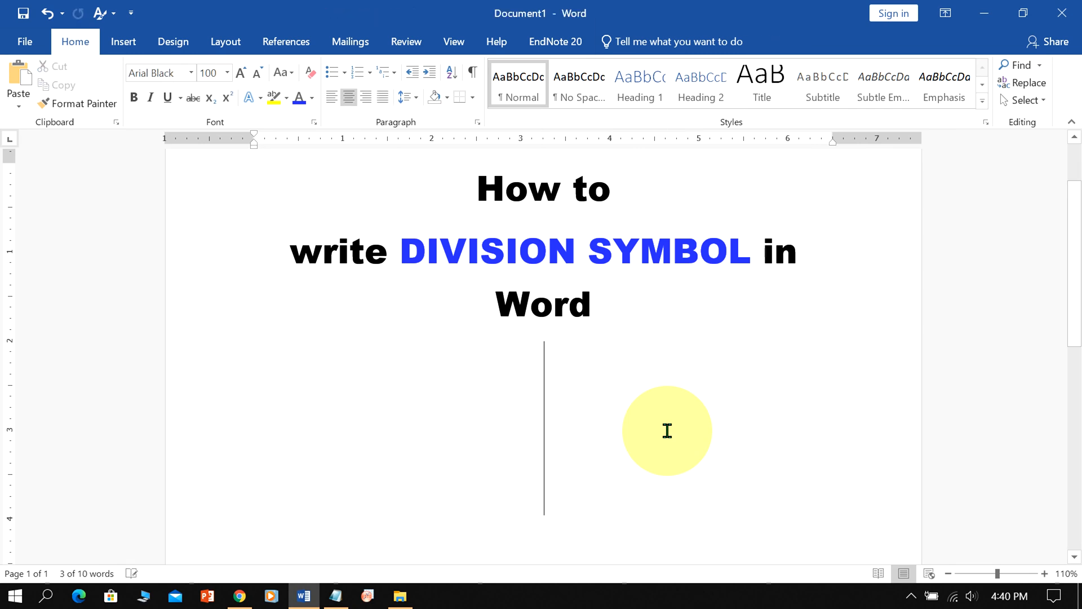
# Step: Bring up the More Symbols dialog and set its font to Tahoma
pyautogui.click(122, 42)
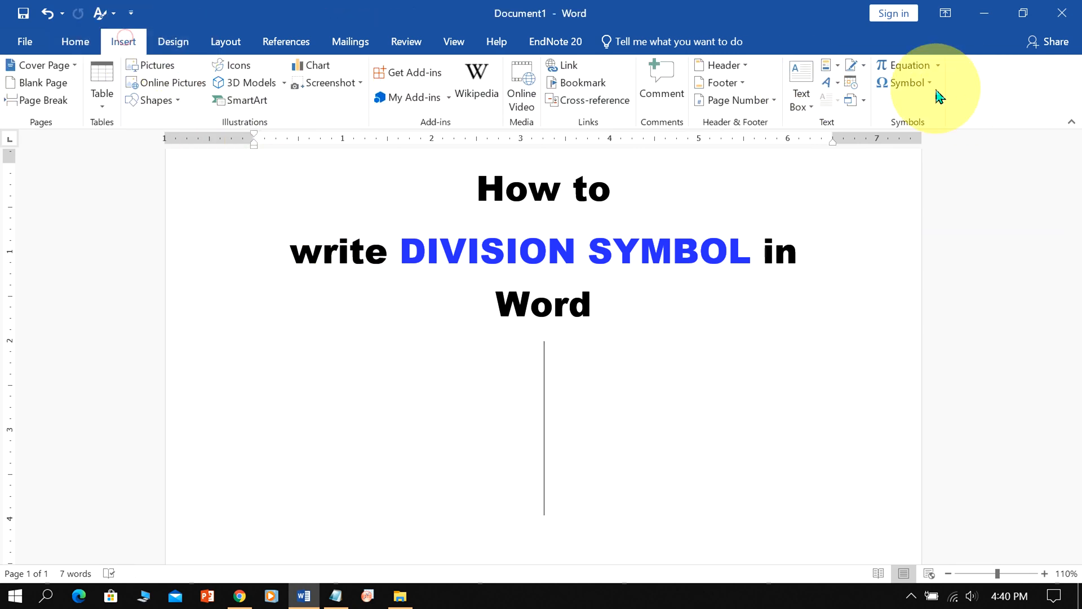
pyautogui.click(907, 83)
pyautogui.write('t')
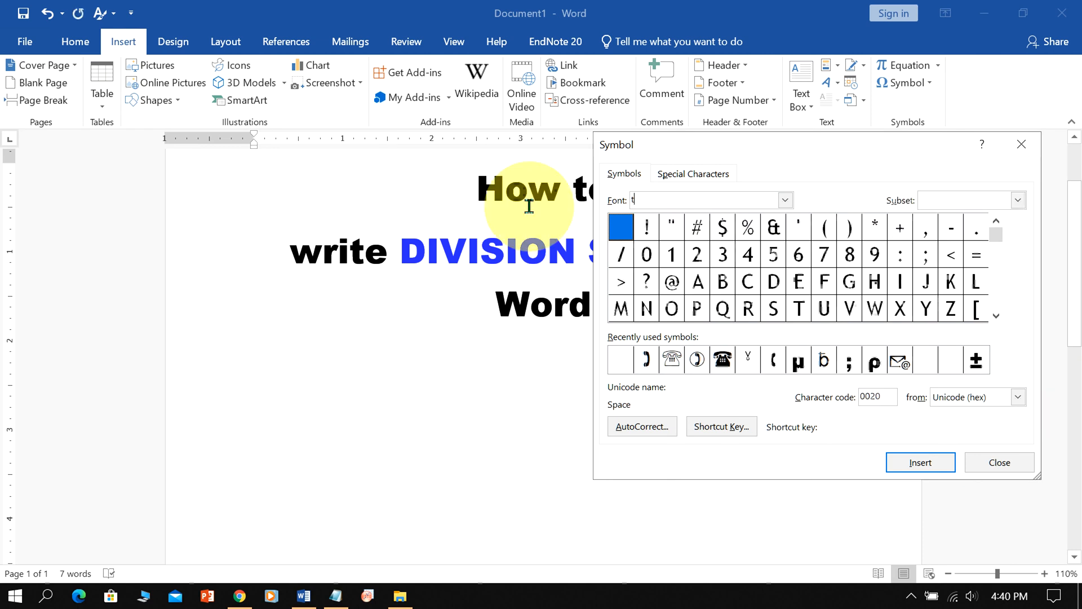
pyautogui.write('ahoma')
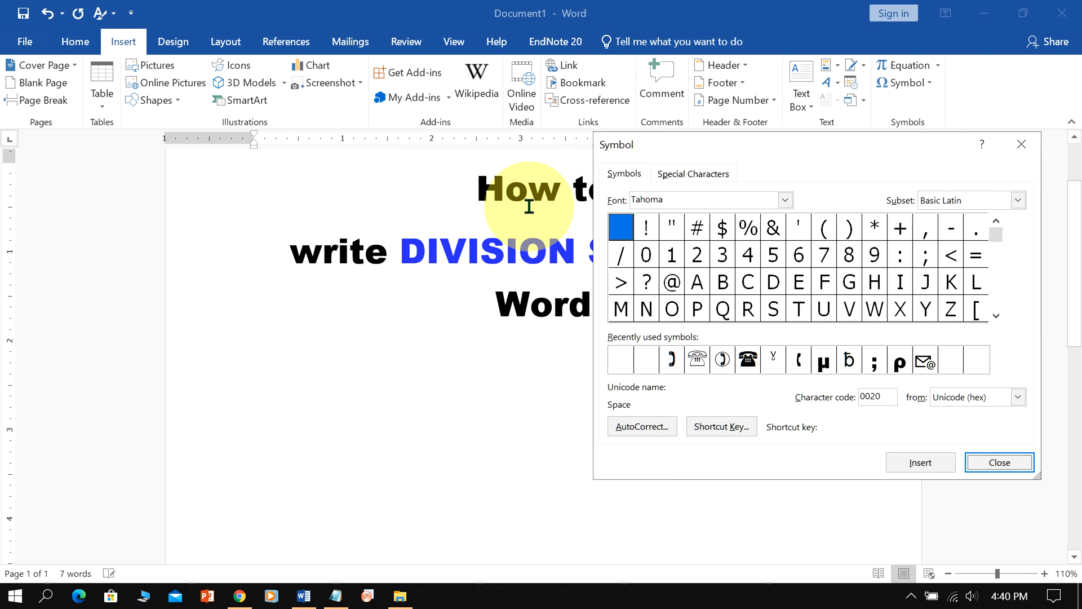
# Step: Insert the Division Sign (00F7) from Tahoma's Latin-1 Supplement subset
pyautogui.click(1017, 200)
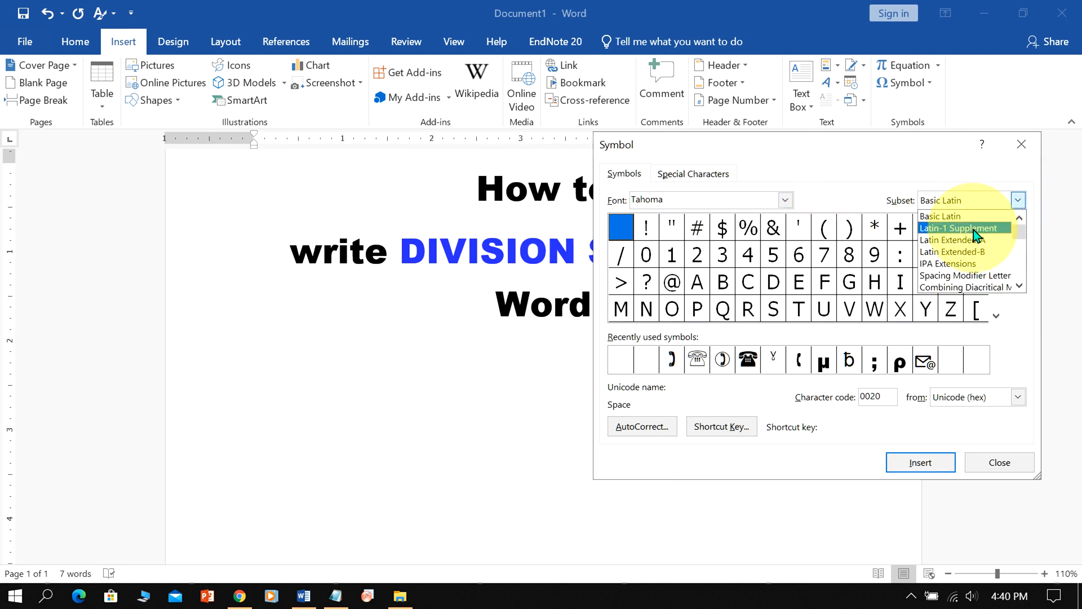
pyautogui.click(958, 228)
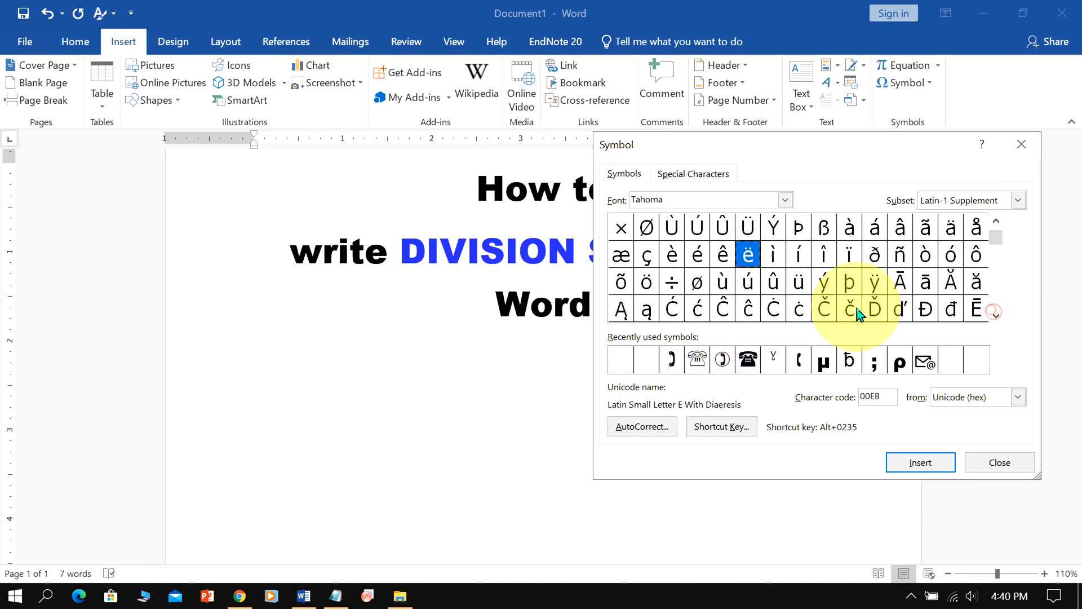
pyautogui.click(671, 283)
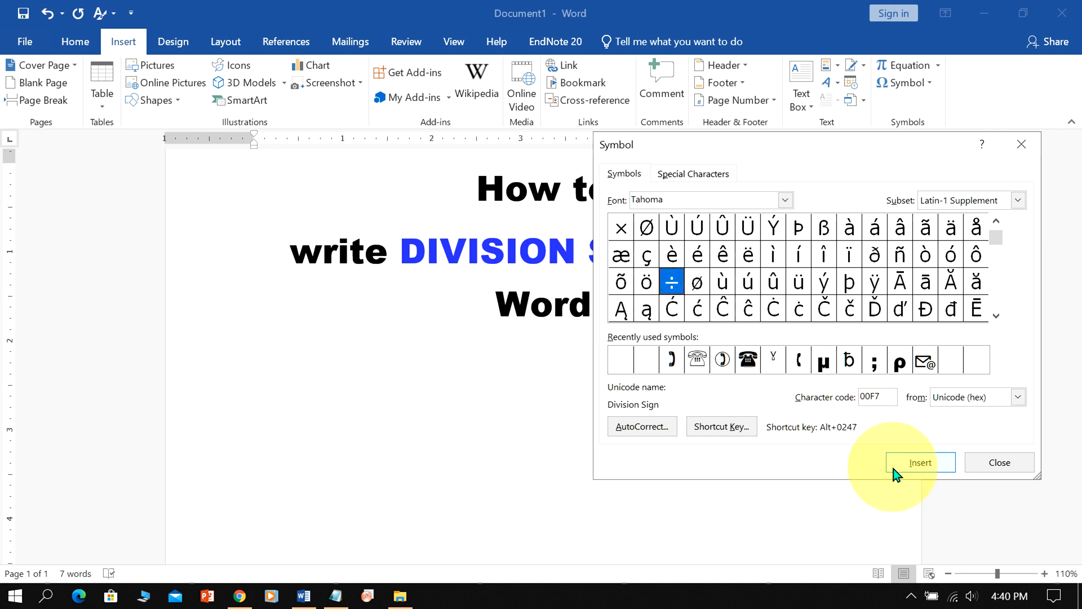
pyautogui.click(919, 463)
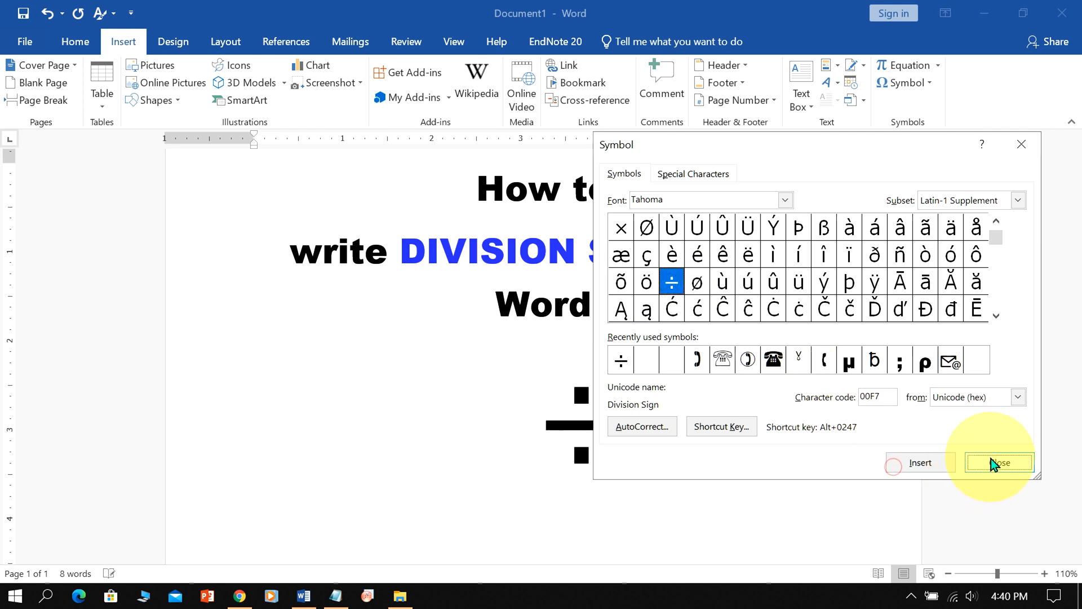
# Step: Close the Symbol dialog, leaving the ÷ sign below the title
pyautogui.click(999, 462)
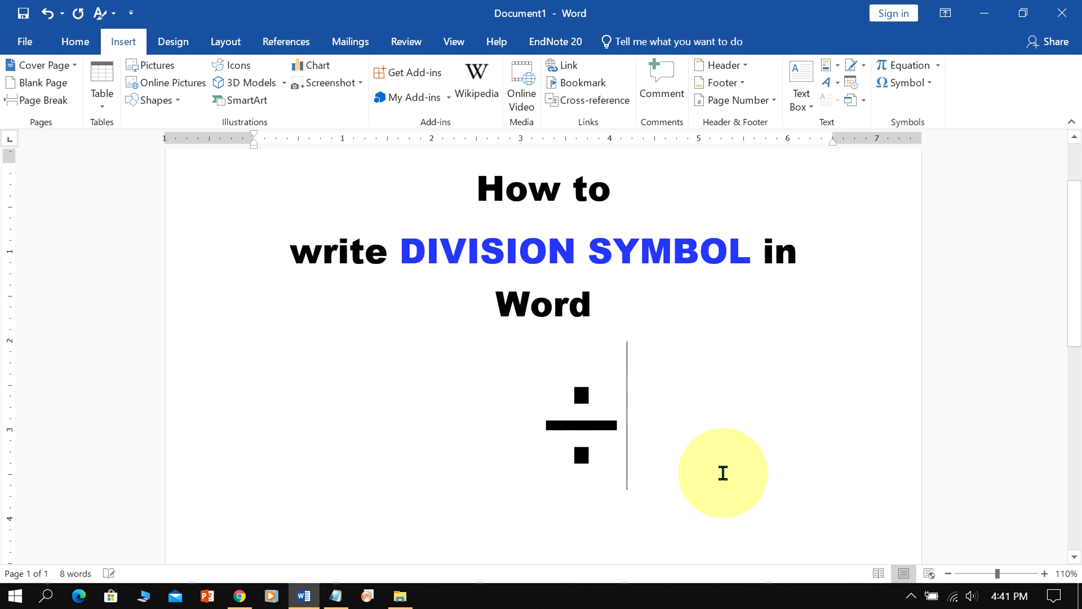
pyautogui.moveTo(657, 448)
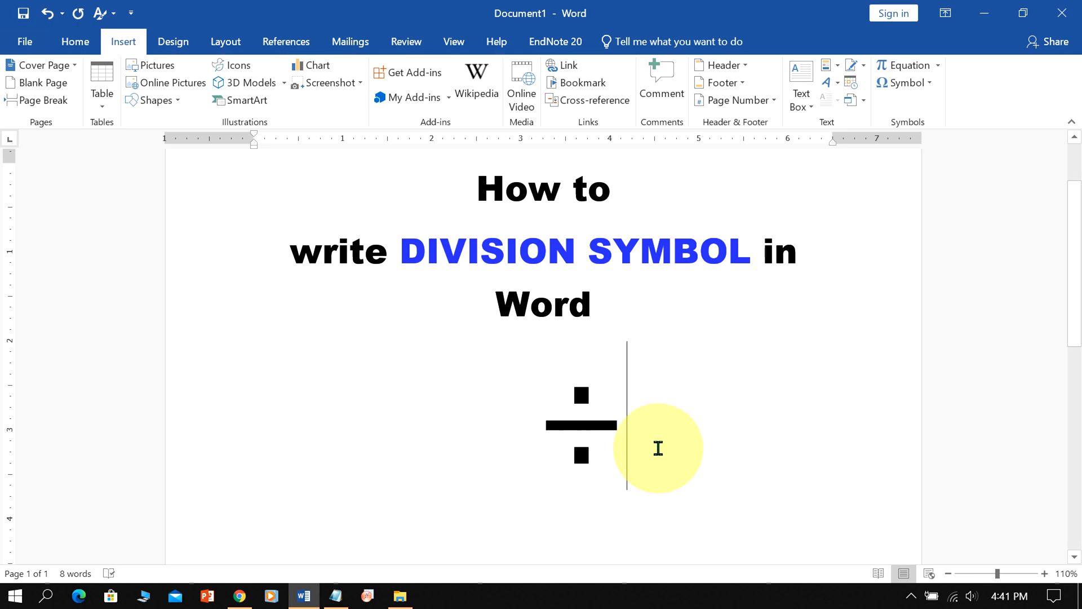